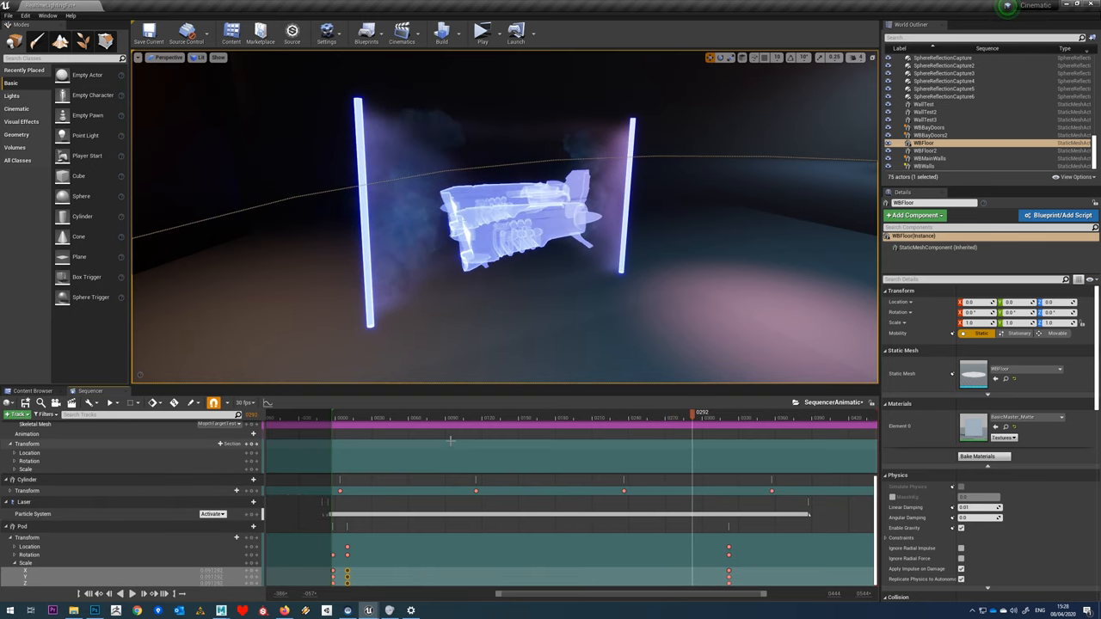
Add a Hologram folder under Materials containing a new basic material.
{"action": "left_click", "coordinate": [32, 391]}
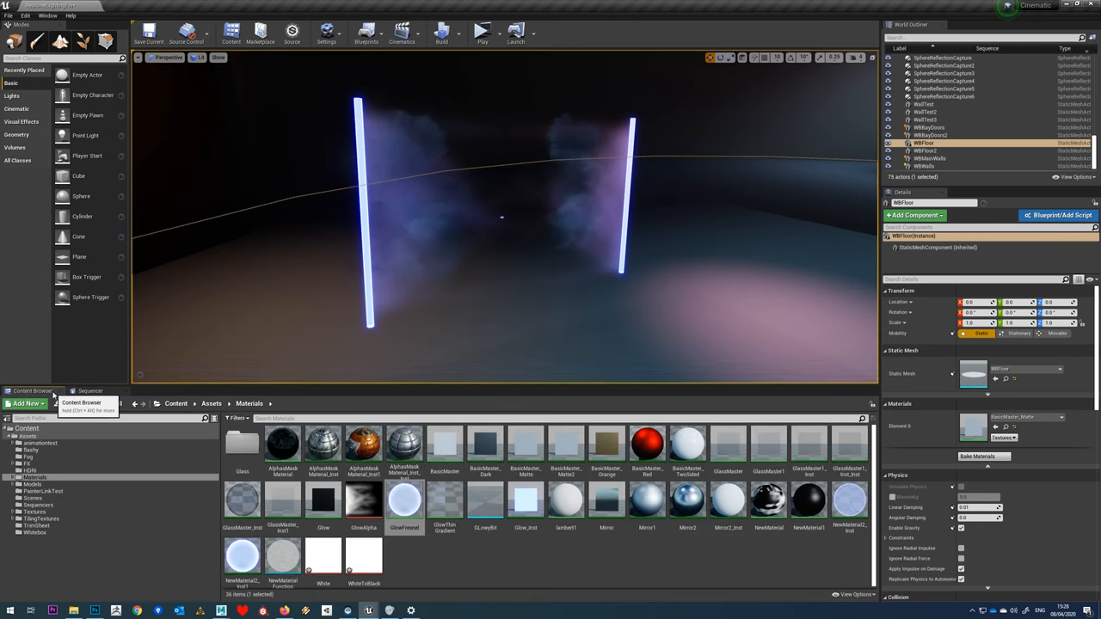
{"action": "left_click", "coordinate": [26, 403]}
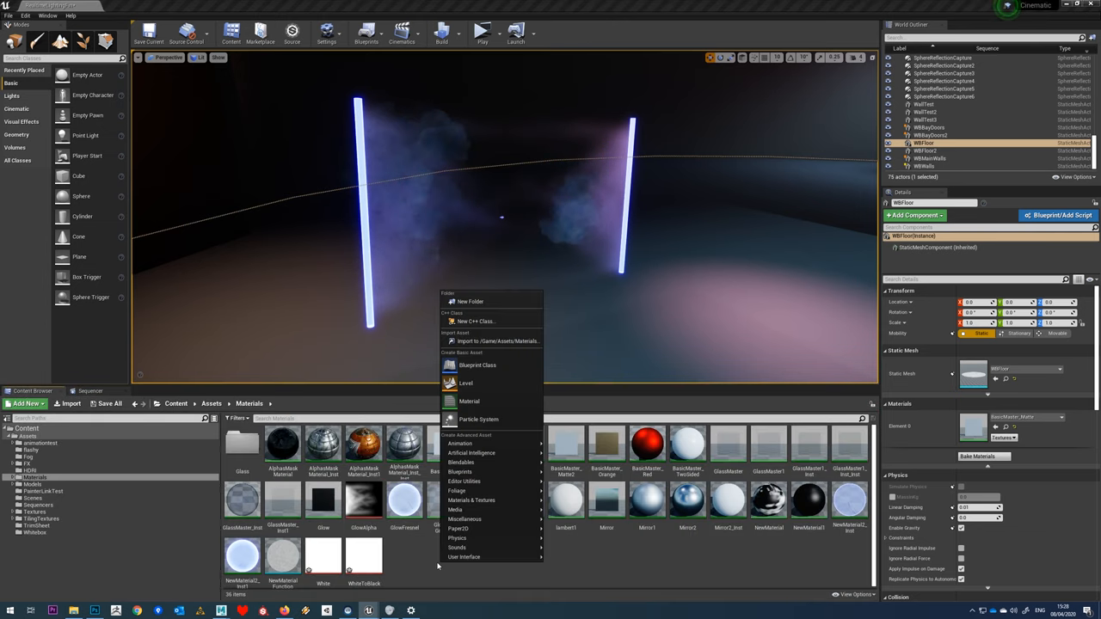
{"action": "left_click", "coordinate": [469, 301]}
{"action": "type", "text": "Hologram"}
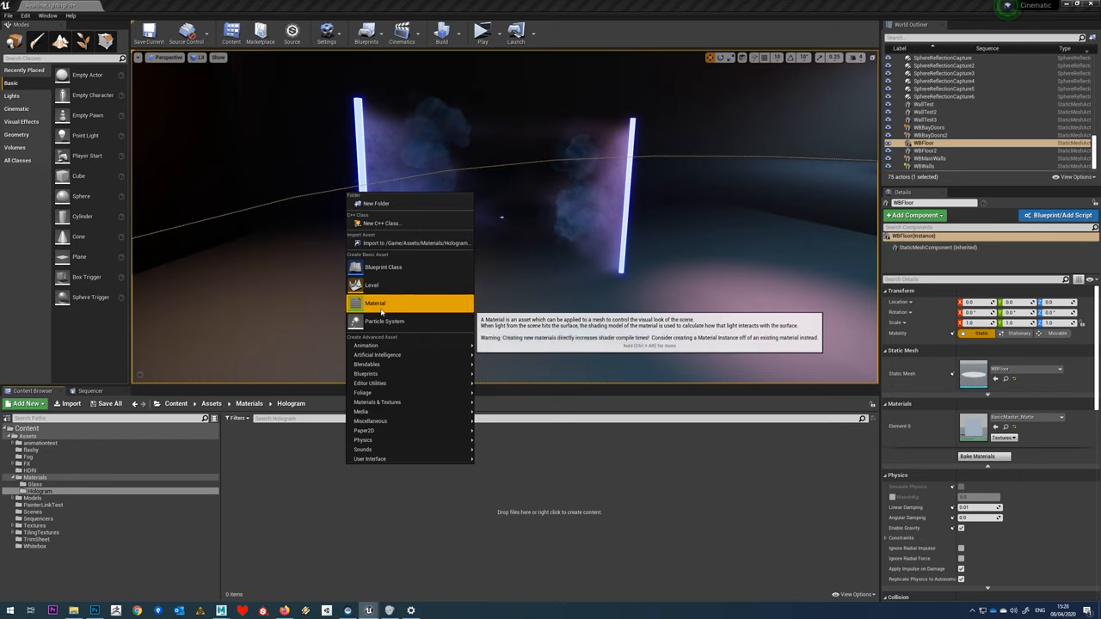
{"action": "left_click", "coordinate": [374, 303]}
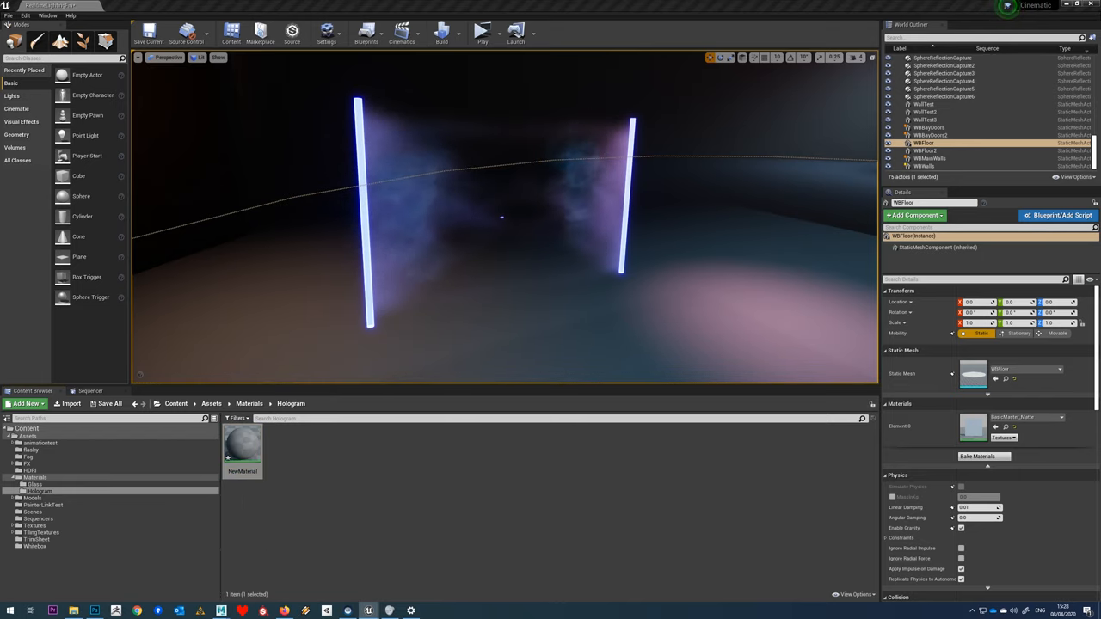
Open NewMaterial in the Material Editor and add a black Constant3Vector node.
{"action": "double_click", "coordinate": [241, 443]}
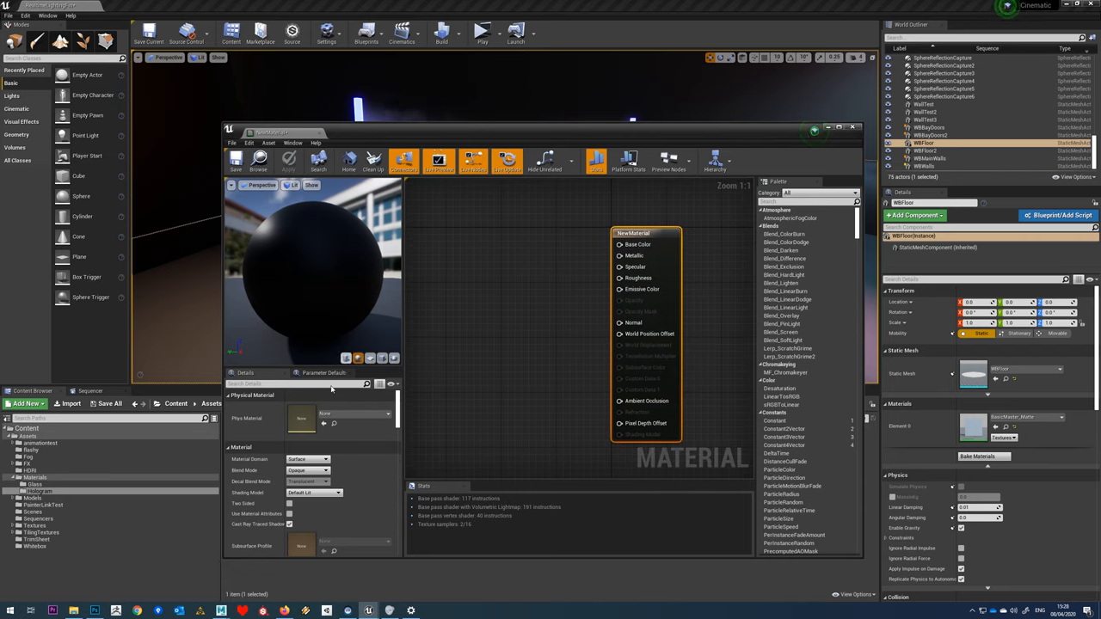
{"action": "left_click", "coordinate": [307, 470]}
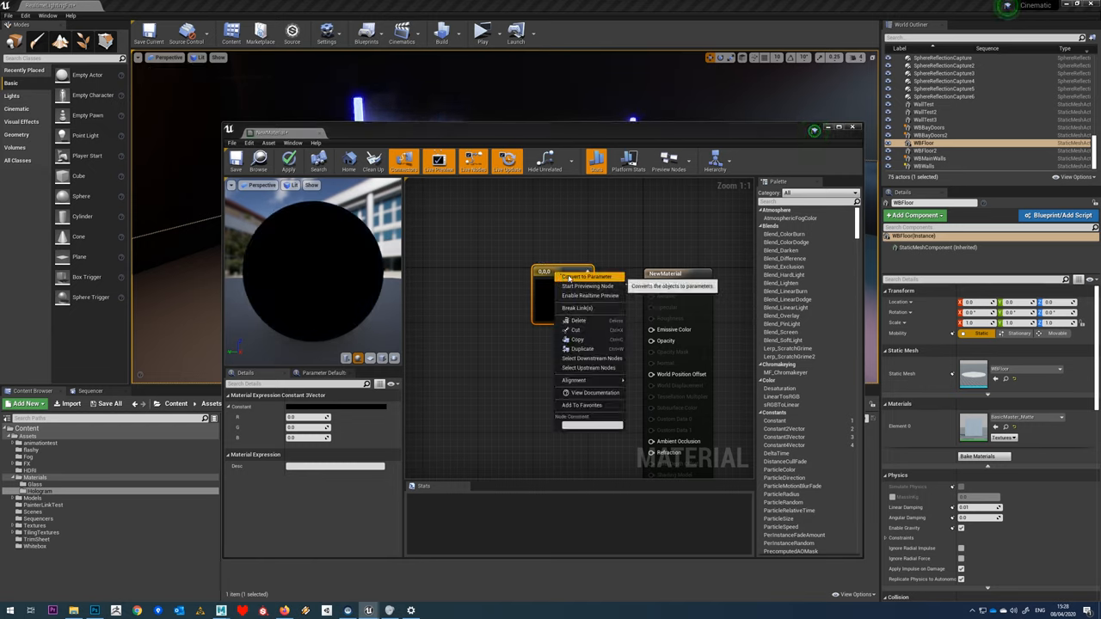
Convert the constant to a BaseColour parameter set to light cyan.
{"action": "left_click", "coordinate": [587, 276]}
{"action": "type", "text": "BaseColour"}
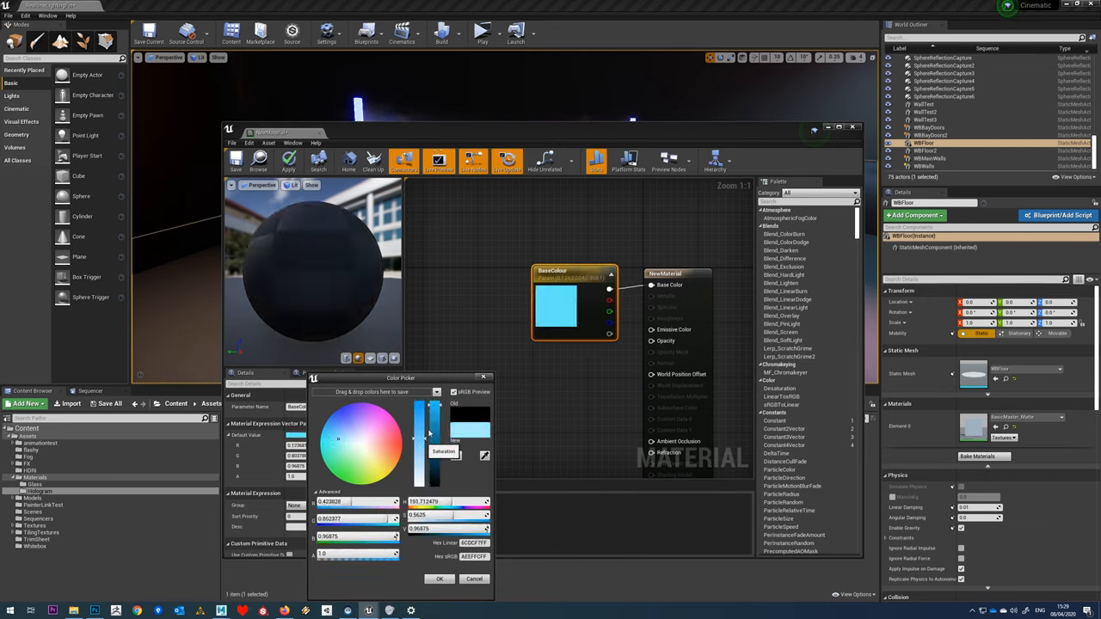
{"action": "left_click", "coordinate": [438, 578]}
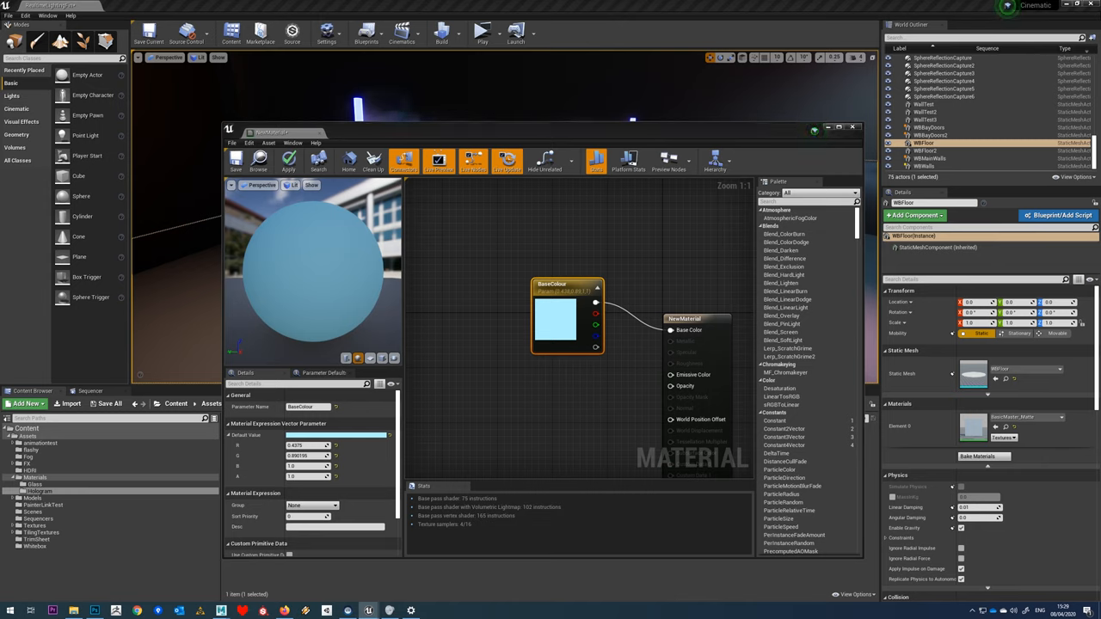
{"action": "mouse_move", "coordinate": [286, 220]}
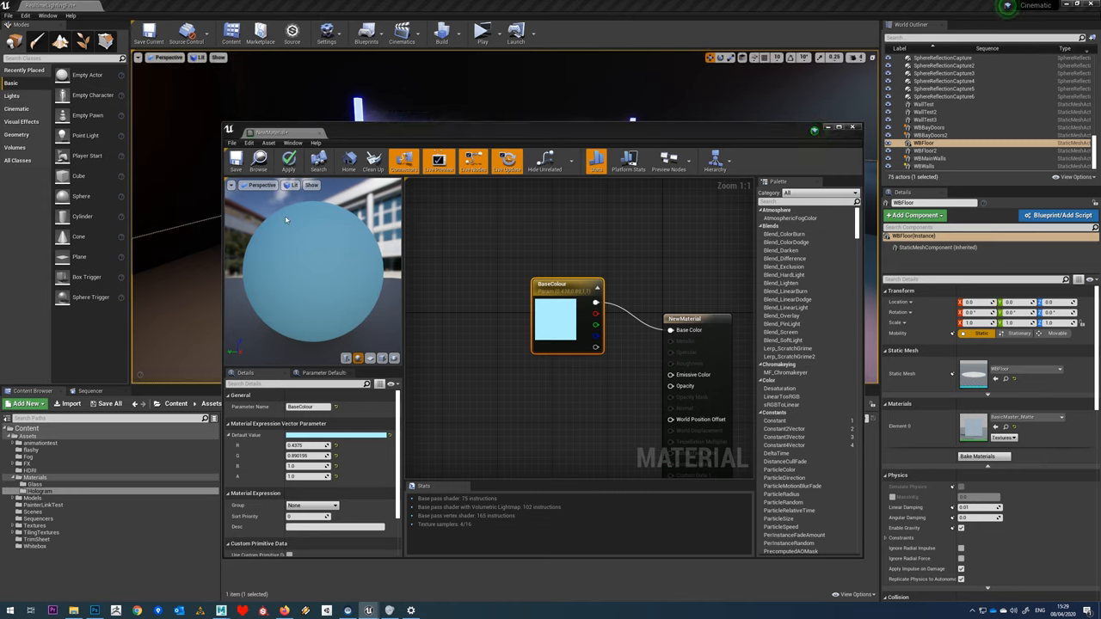
{"action": "mouse_move", "coordinate": [379, 316]}
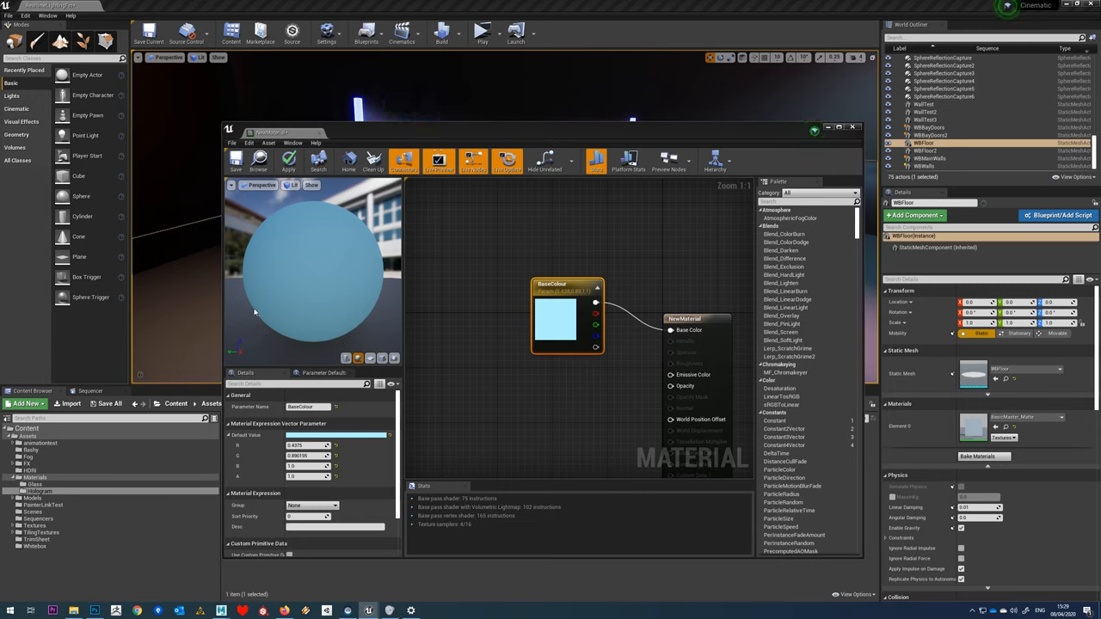
{"action": "mouse_move", "coordinate": [313, 274]}
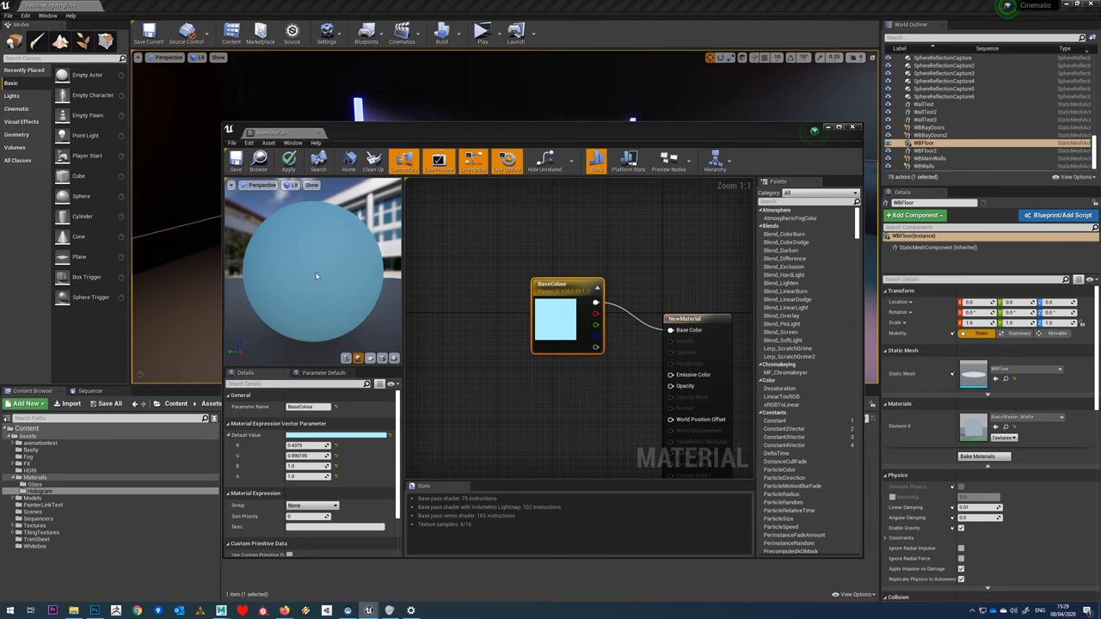
{"action": "left_click_drag", "start_coordinate": [271, 131], "coordinate": [283, 320]}
{"action": "type", "text": "FresnelExpo"}
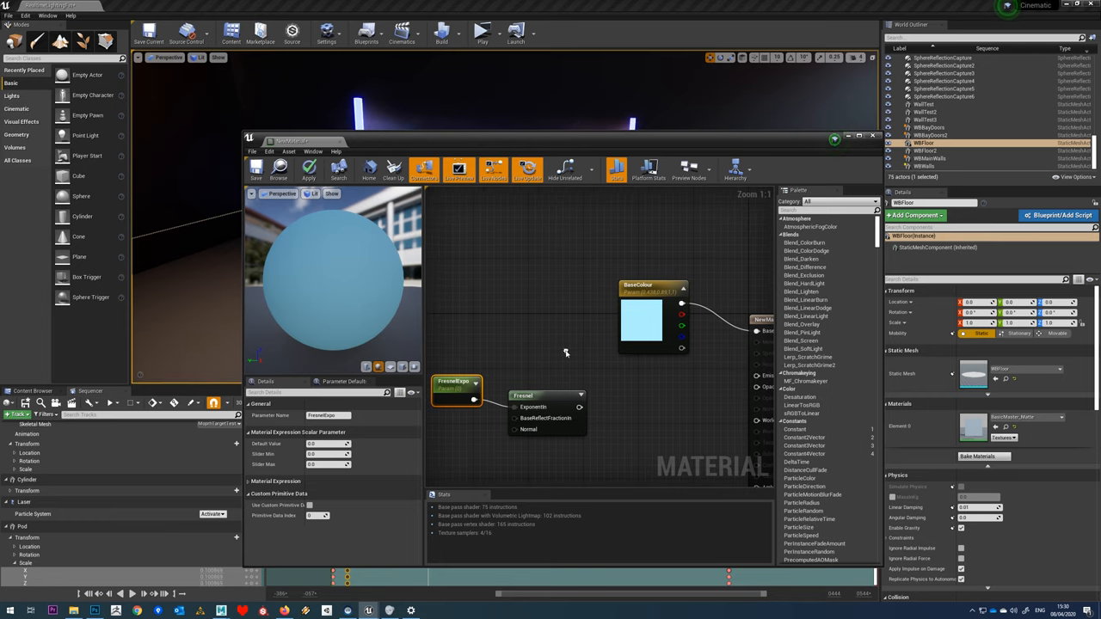
{"action": "mouse_move", "coordinate": [630, 401]}
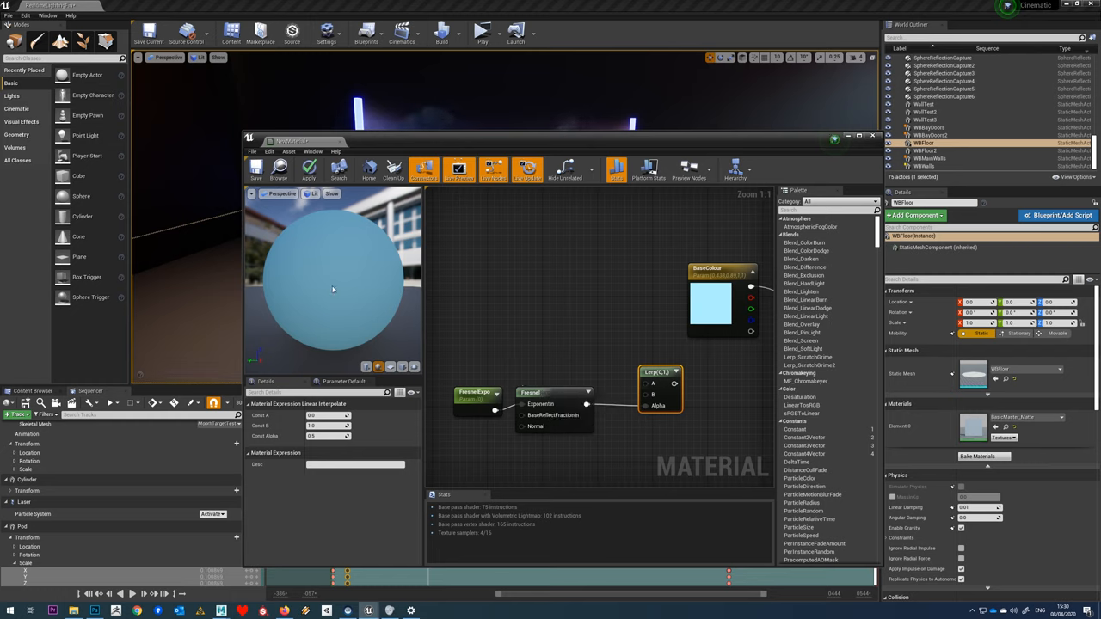
{"action": "mouse_move", "coordinate": [267, 278]}
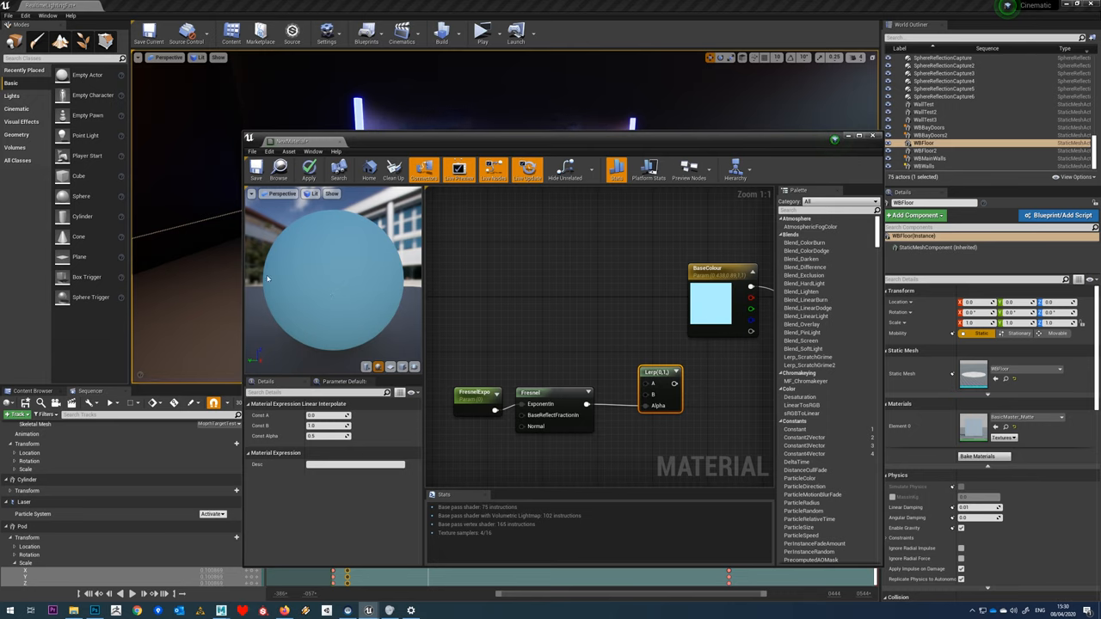
{"action": "mouse_move", "coordinate": [265, 281]}
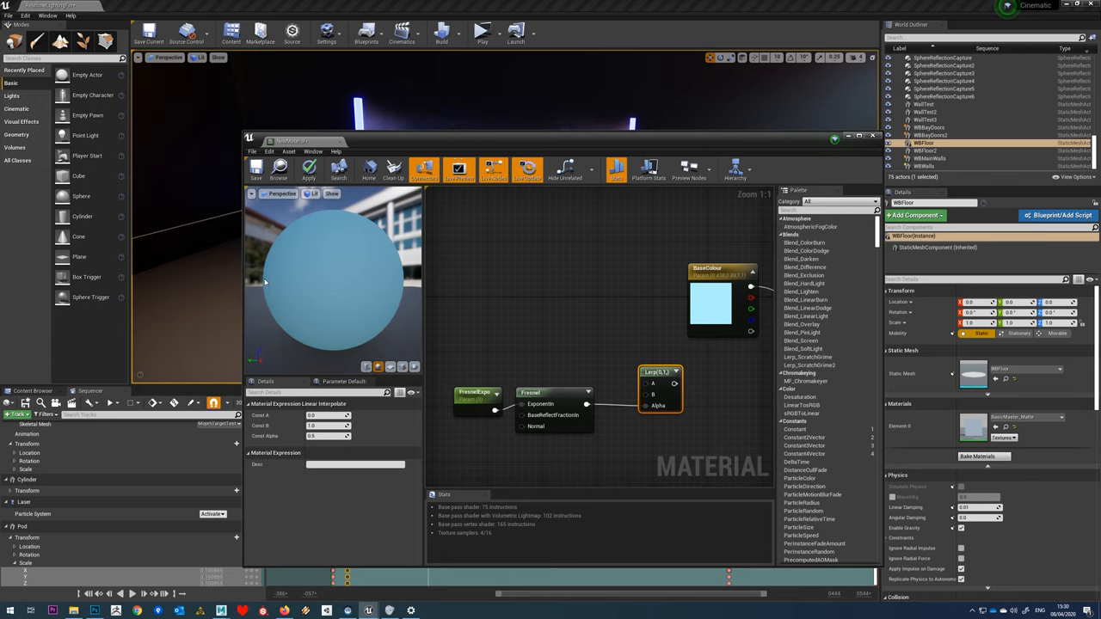
{"action": "mouse_move", "coordinate": [576, 337]}
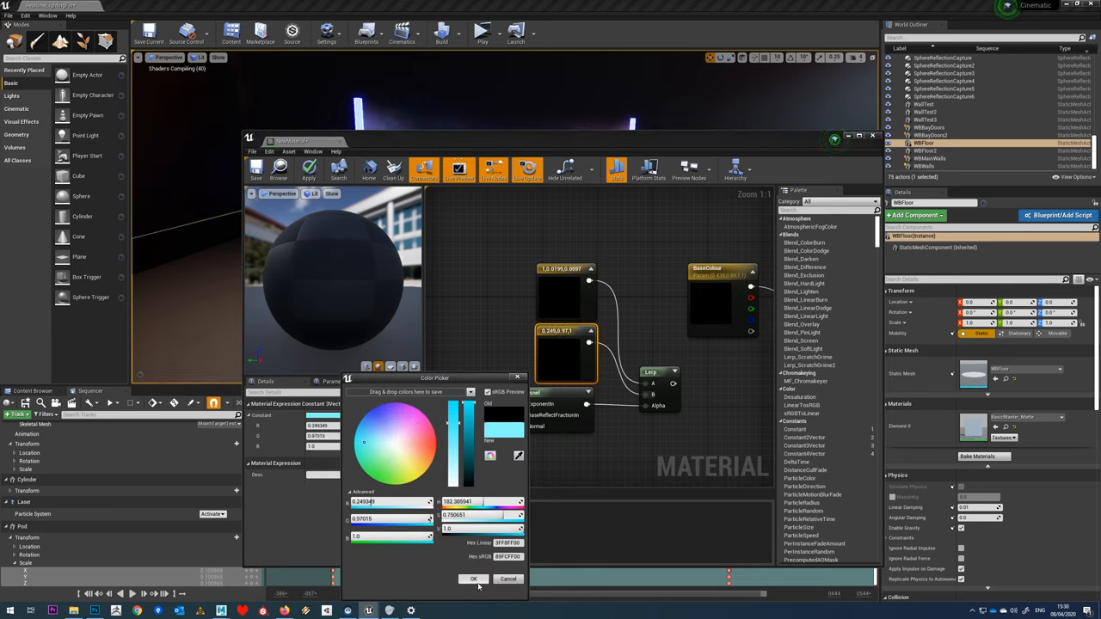
Confirm cyan for the second colour constant feeding the Lerp.
{"action": "left_click", "coordinate": [474, 577]}
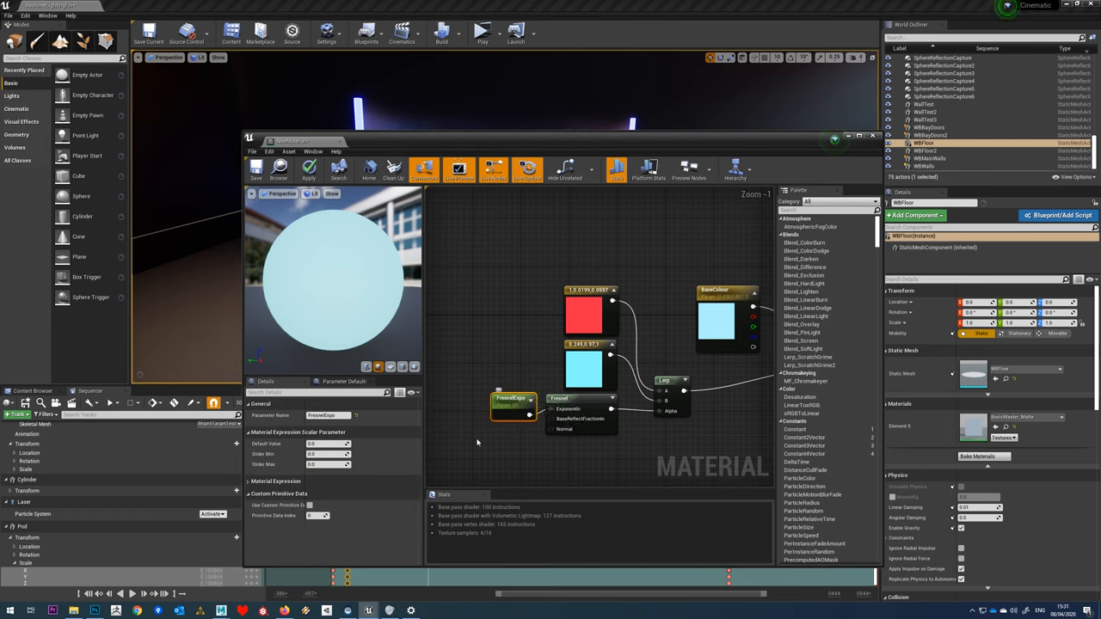
{"action": "mouse_move", "coordinate": [511, 408]}
{"action": "type", "text": "5"}
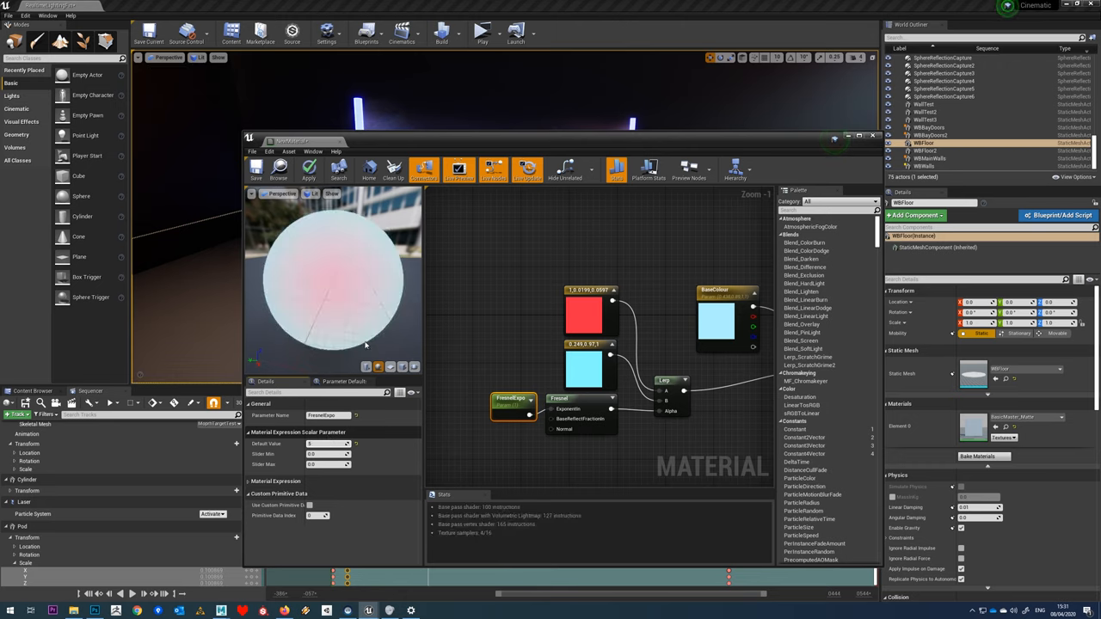
Apply the material after setting FresnelExpo's default value to 5.
{"action": "left_click", "coordinate": [255, 168]}
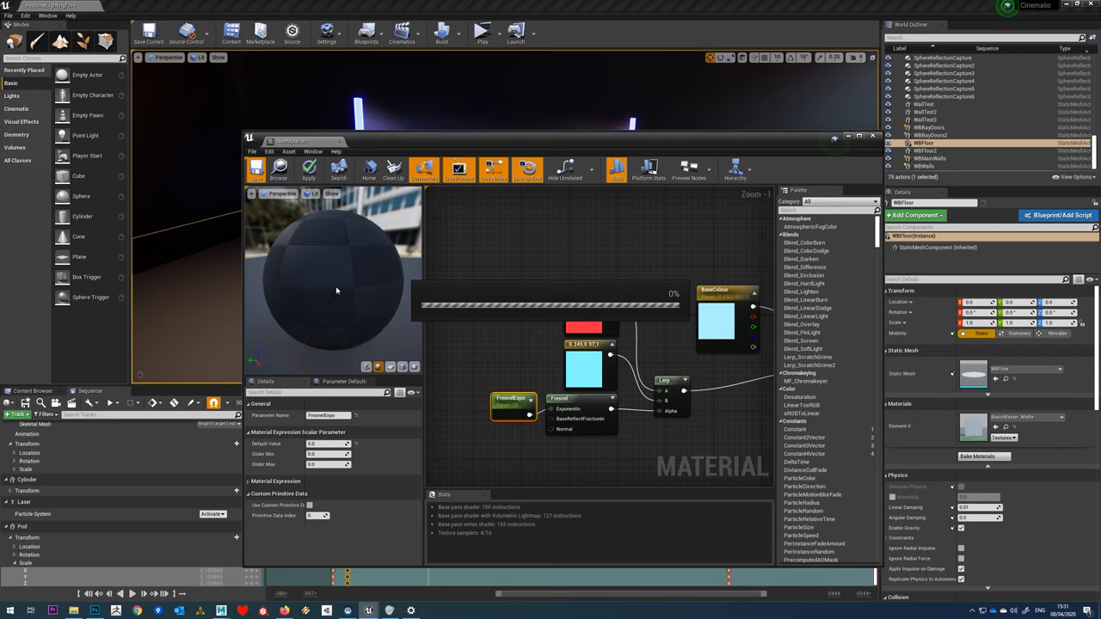
Save NewMaterial and recompile it to show the pink Fresnel glow.
{"action": "left_click", "coordinate": [255, 170]}
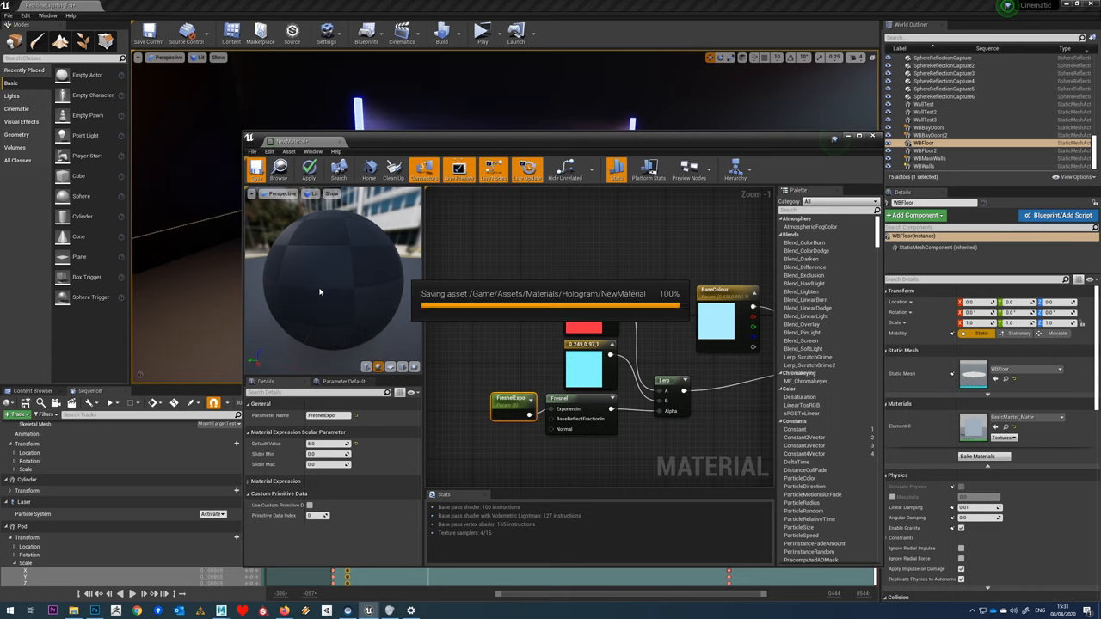
{"action": "left_click", "coordinate": [255, 169]}
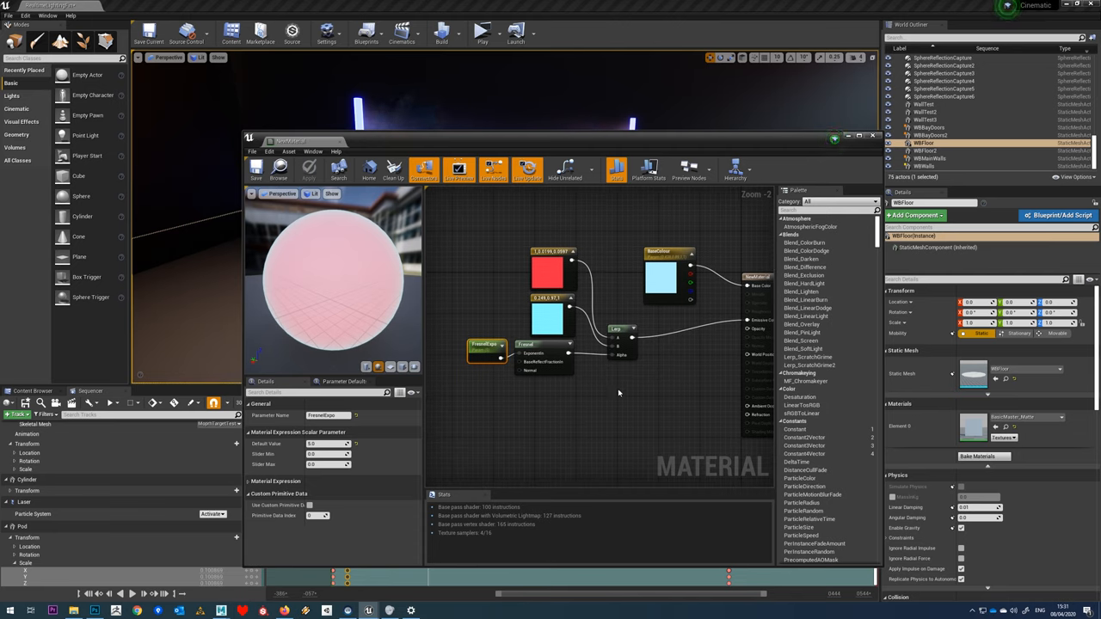
{"action": "mouse_move", "coordinate": [615, 383]}
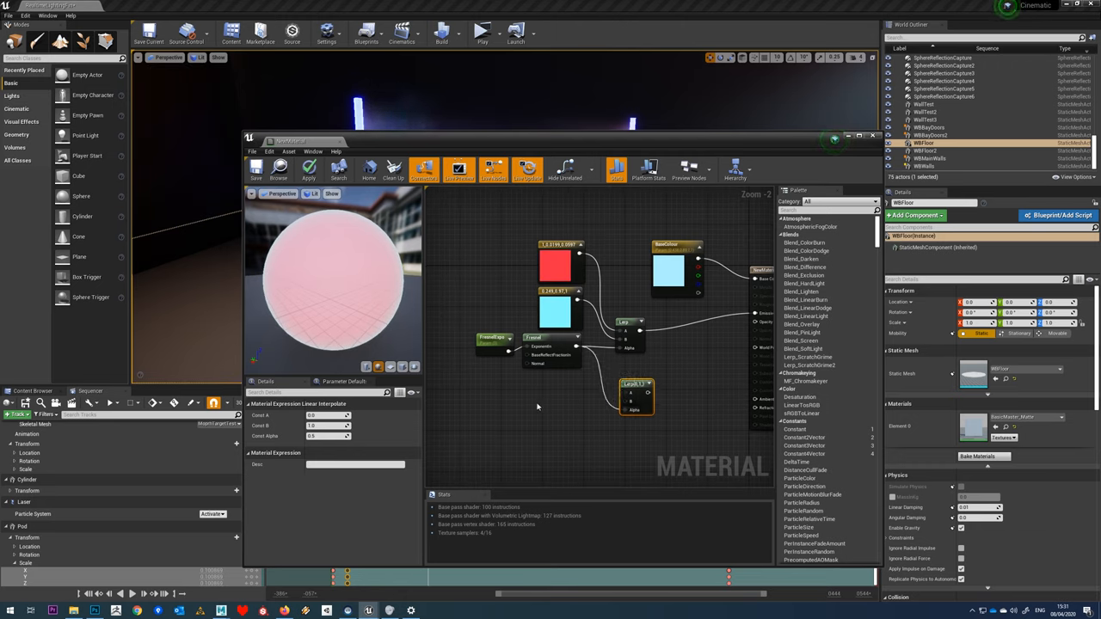
{"action": "mouse_move", "coordinate": [511, 381]}
{"action": "type", "text": "OpacHigh"}
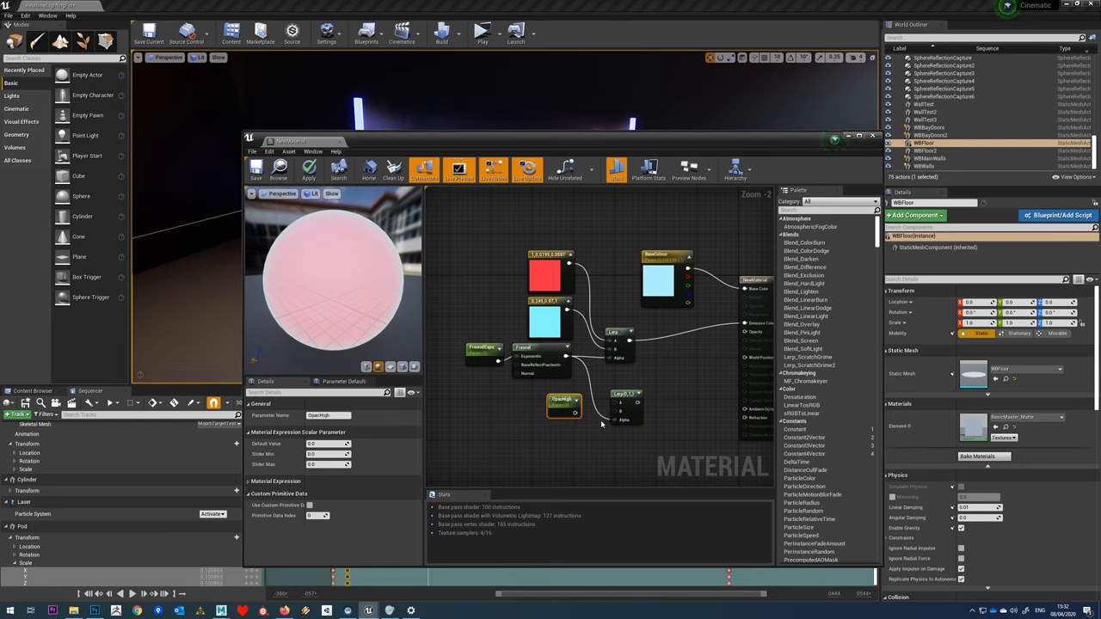
{"action": "mouse_move", "coordinate": [556, 440]}
{"action": "type", "text": "Low"}
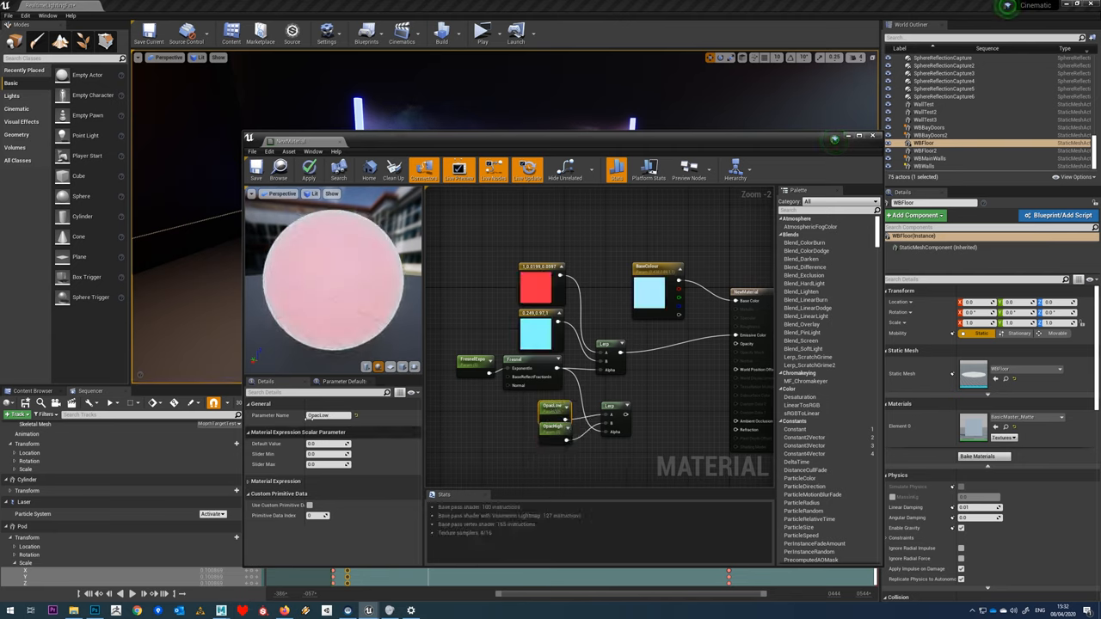
{"action": "mouse_move", "coordinate": [331, 415]}
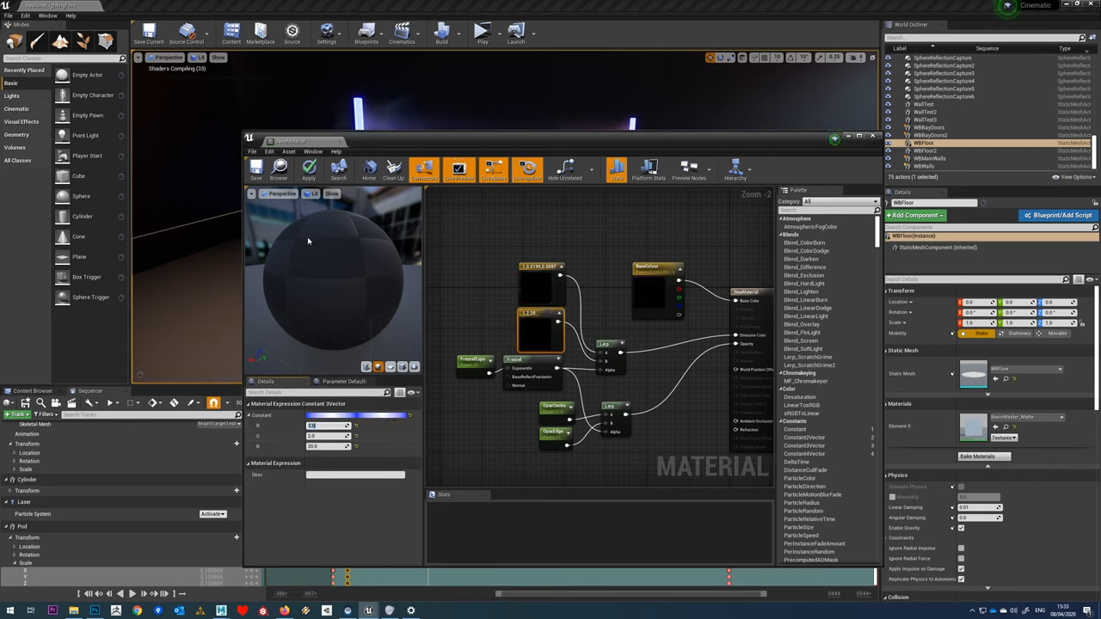
Compile the opacity changes and check the translucent pink sphere preview.
{"action": "left_click", "coordinate": [255, 170]}
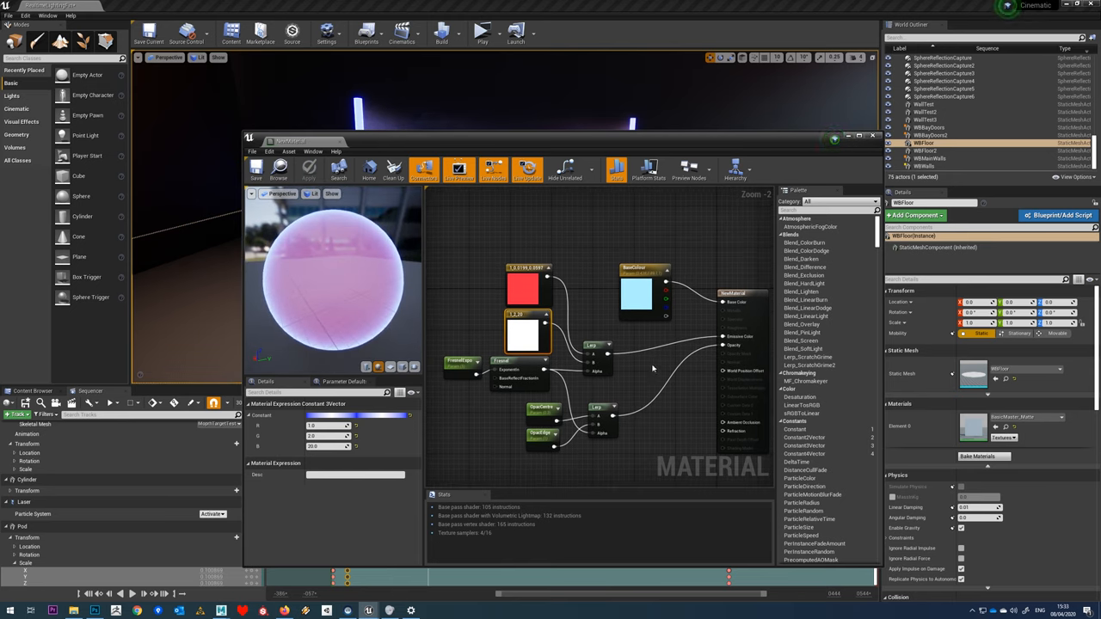
{"action": "scroll", "scroll_direction": "down", "scroll_amount": 3}
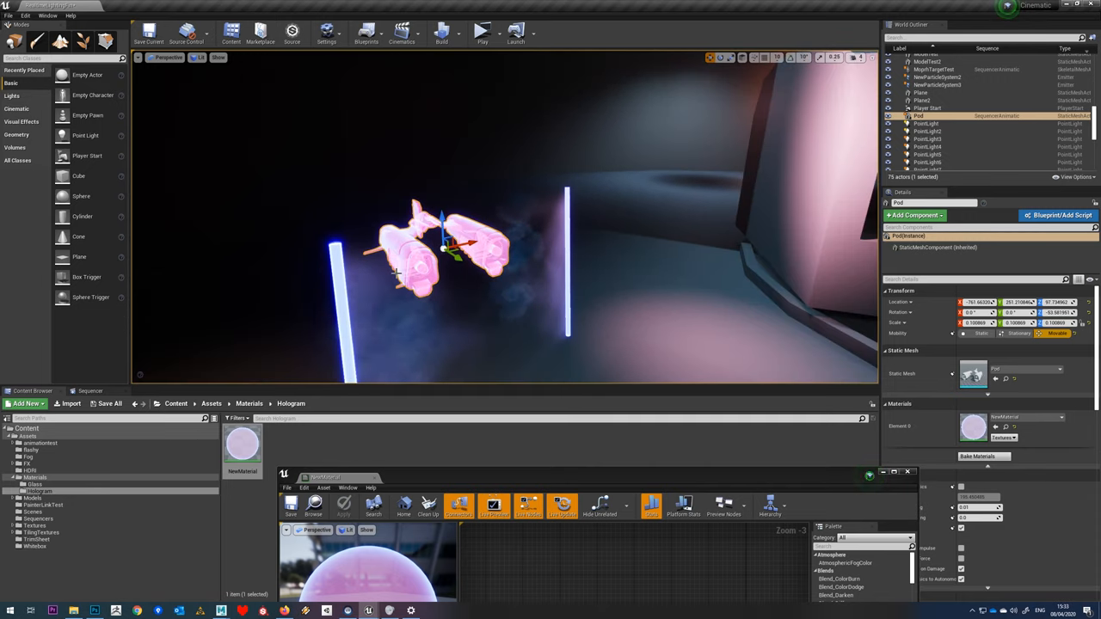
Scrub the Sequencer playhead to a later frame of the pod animation.
{"action": "left_click_drag", "start_coordinate": [443, 249], "coordinate": [688, 250]}
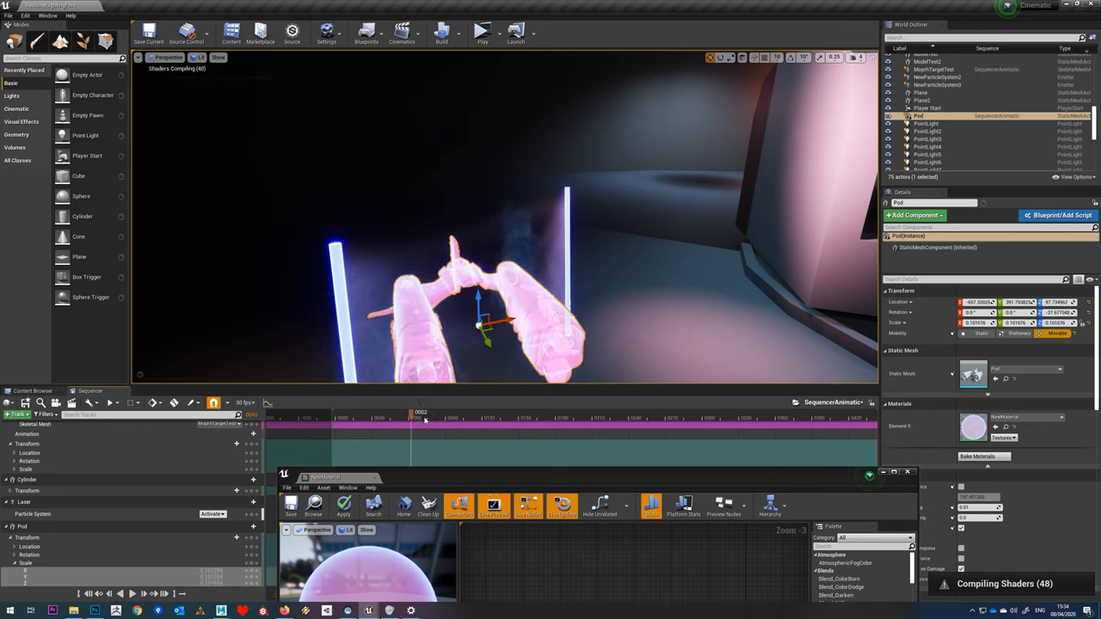
{"action": "left_click_drag", "start_coordinate": [420, 417], "coordinate": [433, 417]}
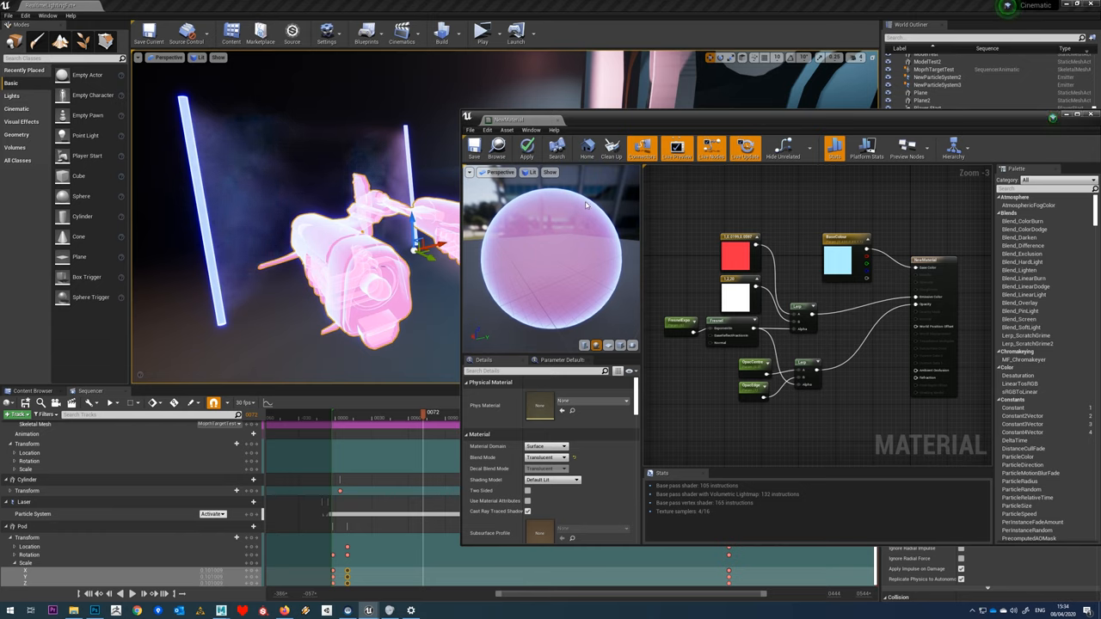
{"action": "mouse_move", "coordinate": [592, 265]}
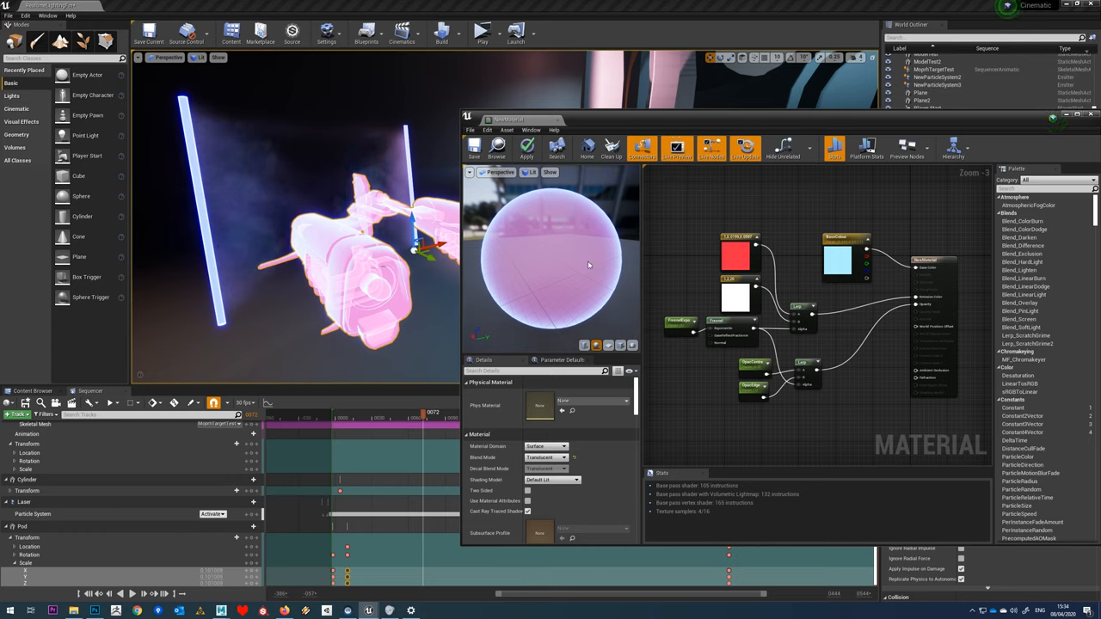
Convert the glow constants to GlowCentre and GlowEdge parameters and save.
{"action": "left_click", "coordinate": [735, 253]}
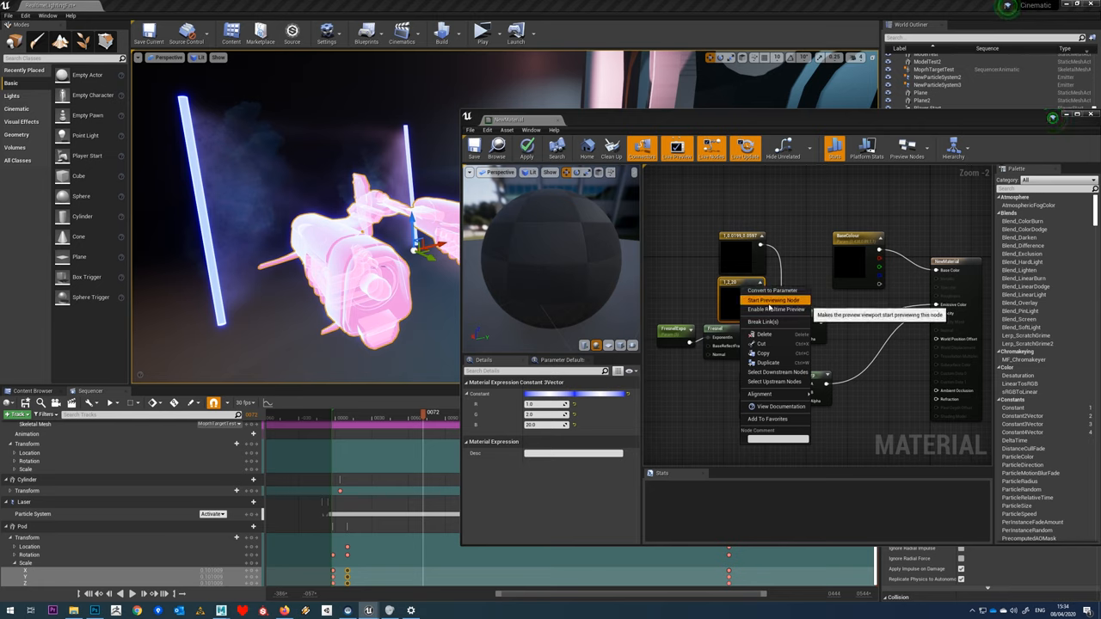
{"action": "left_click", "coordinate": [770, 290]}
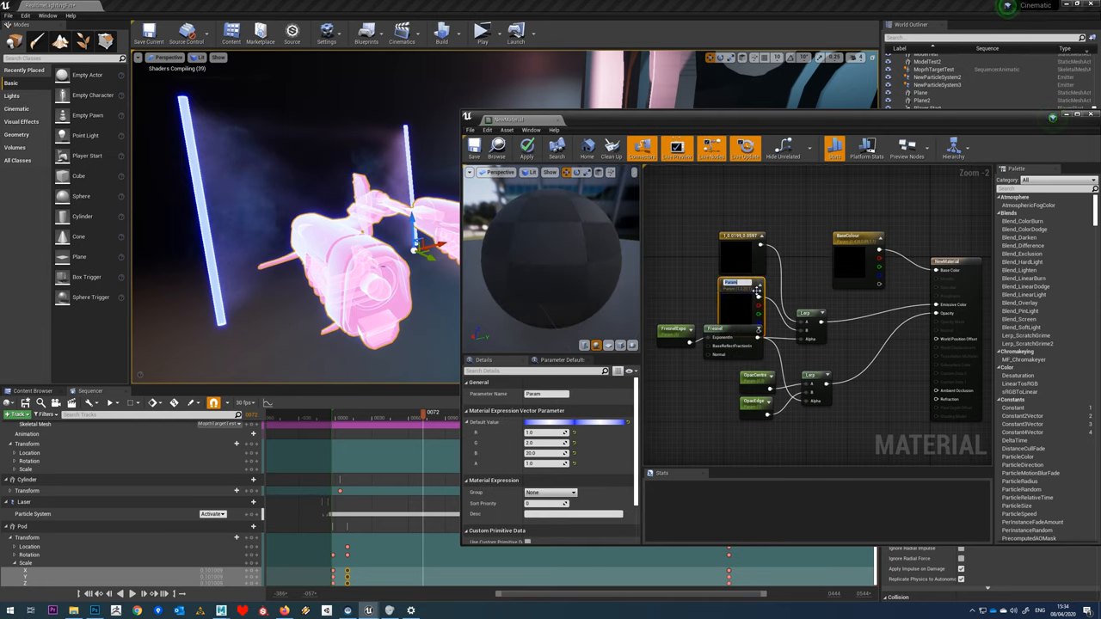
{"action": "mouse_move", "coordinate": [741, 284]}
{"action": "type", "text": "GlowEdge"}
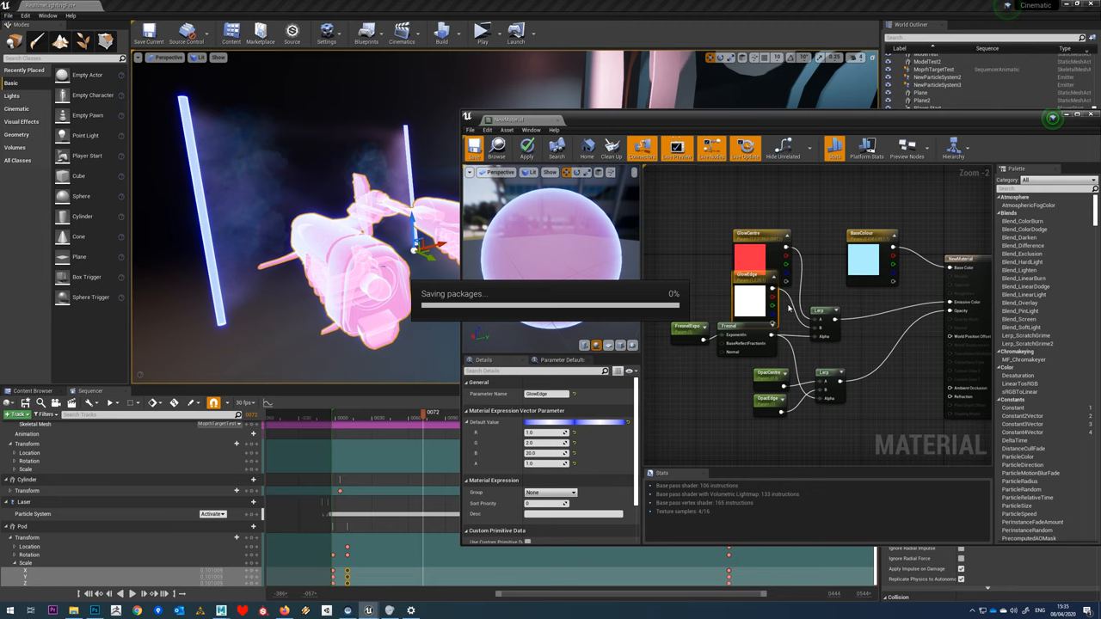
{"action": "left_click", "coordinate": [473, 146]}
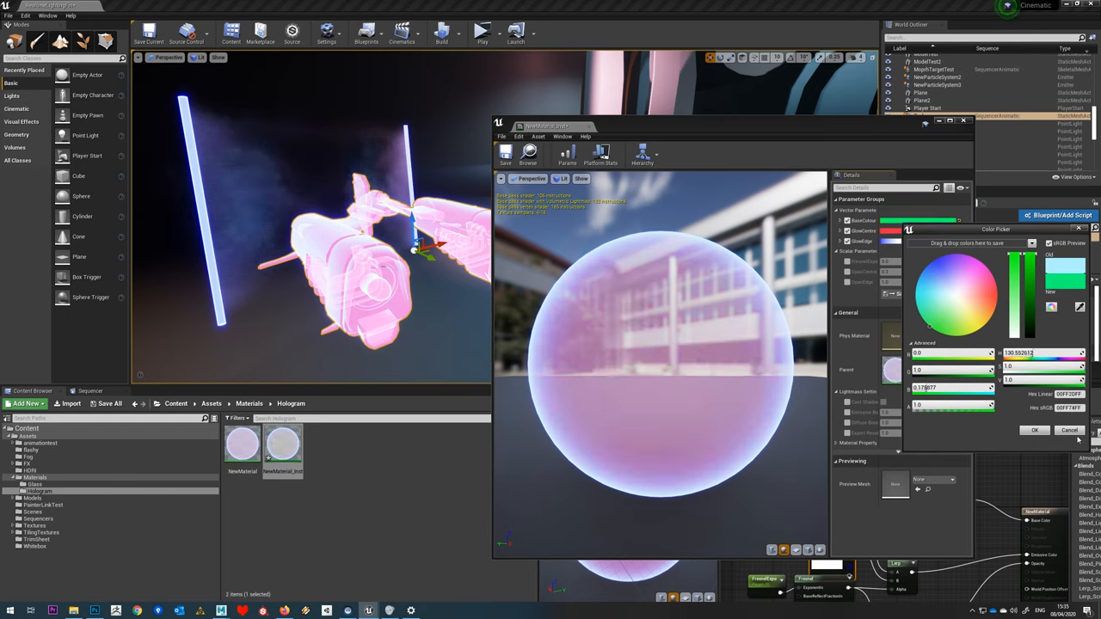
Close the BaseColour picker unchanged and begin editing the GlowCentre colour.
{"action": "left_click", "coordinate": [1034, 429]}
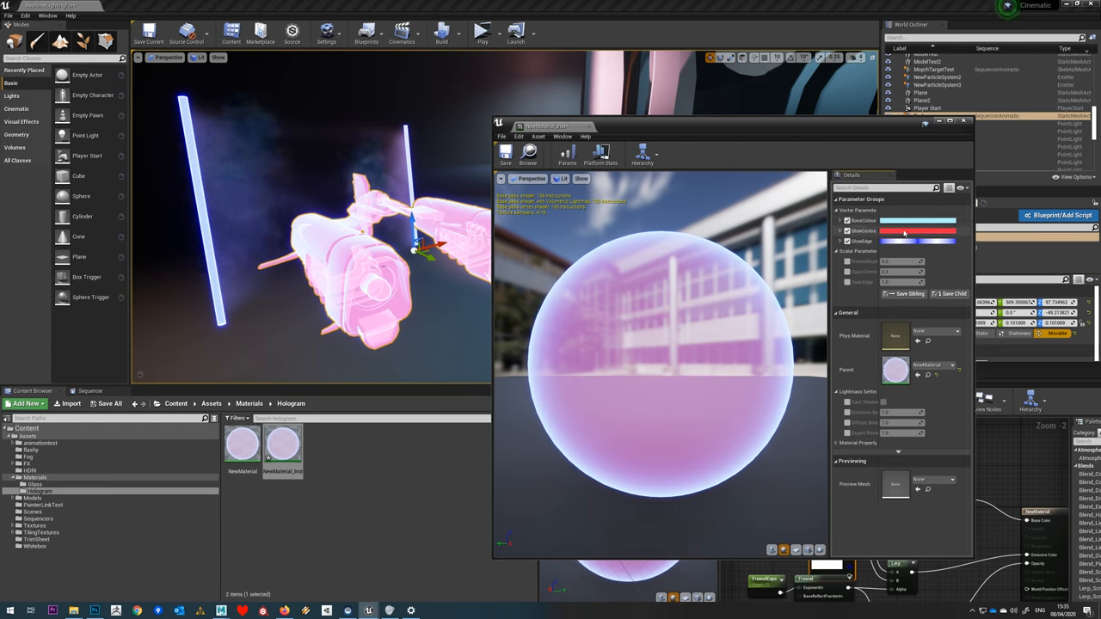
{"action": "left_click", "coordinate": [918, 230]}
{"action": "type", "text": "100"}
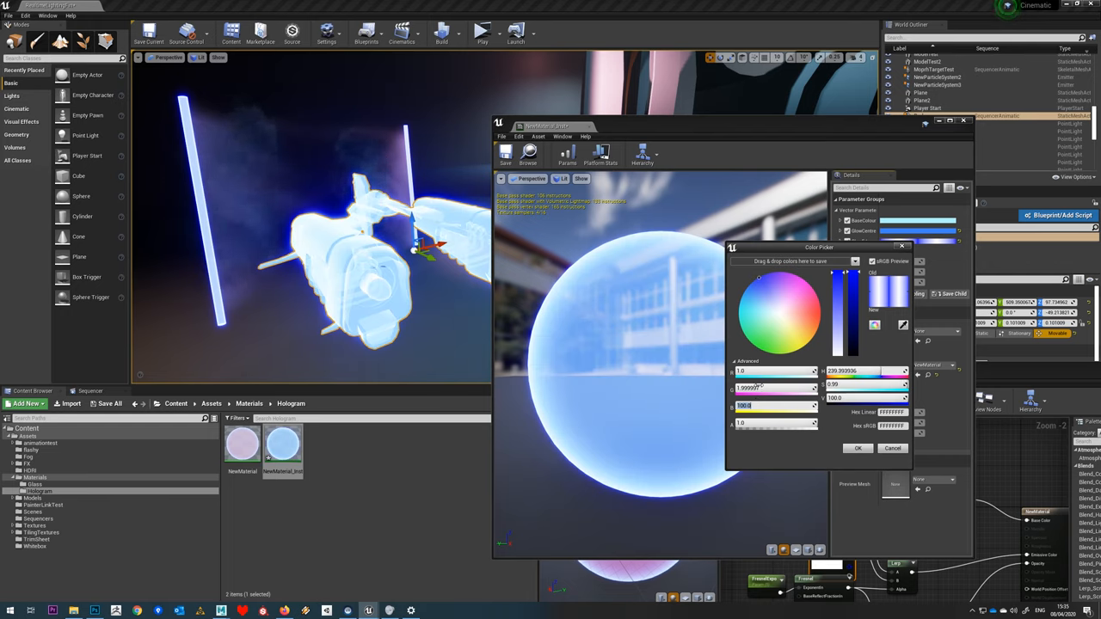
Confirm a blue glow colour, then change the instance's GlowCentre colour to orange.
{"action": "left_click", "coordinate": [774, 388]}
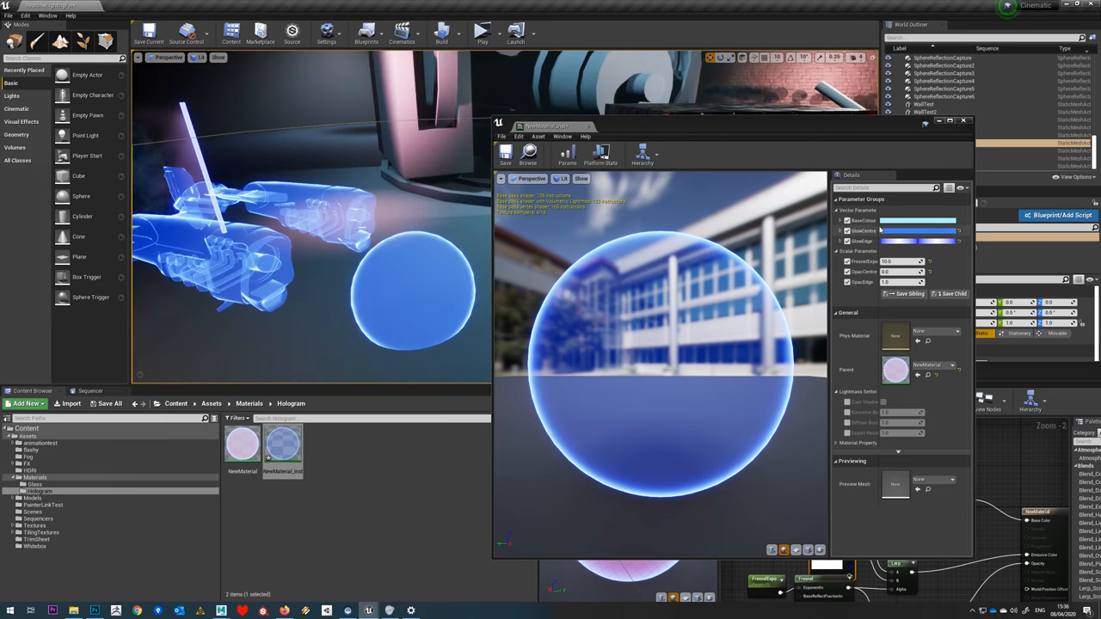
{"action": "left_click", "coordinate": [918, 221]}
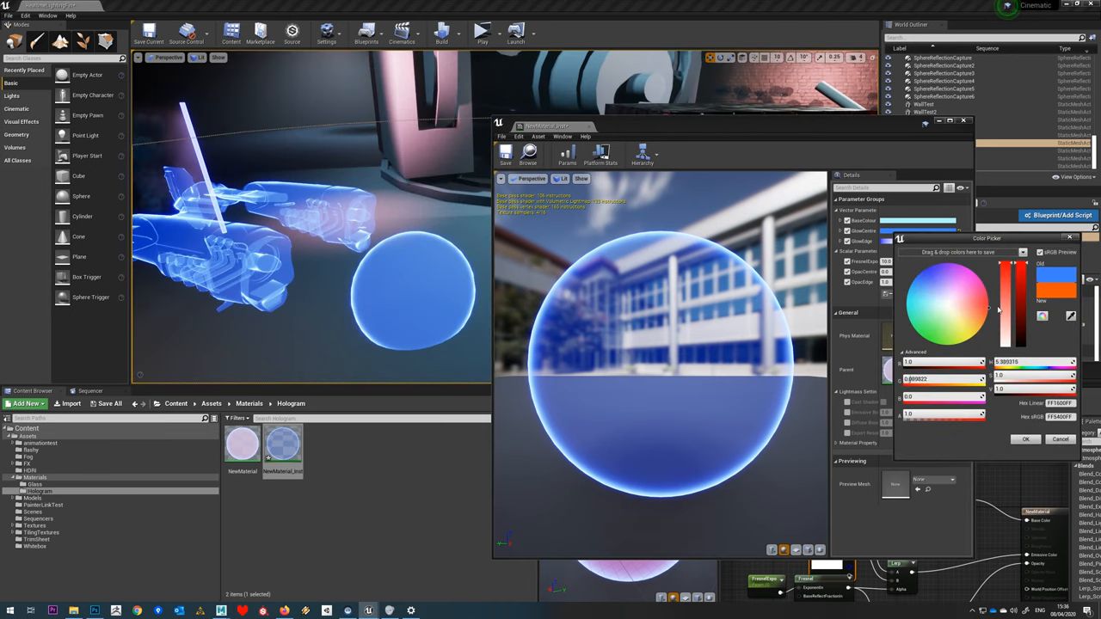
{"action": "left_click", "coordinate": [1025, 438]}
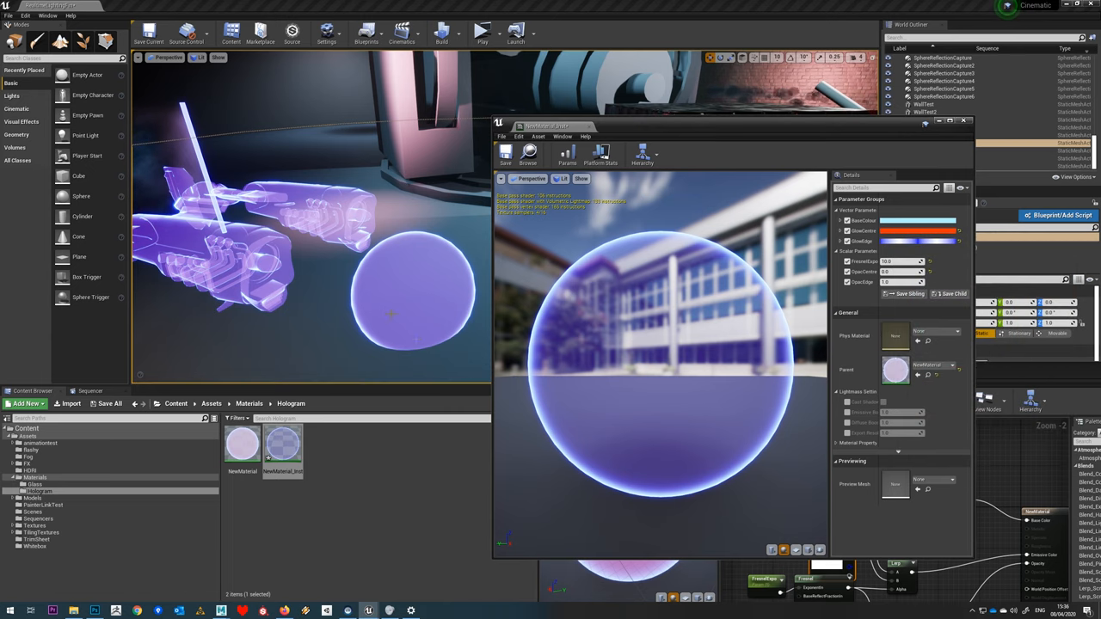